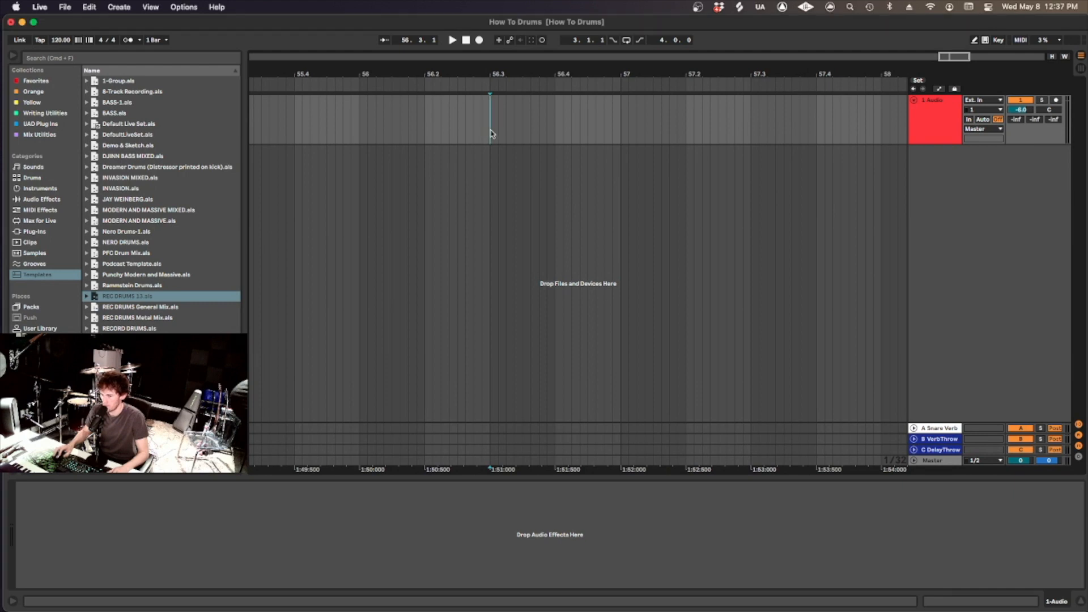
Check the audio preferences (Universal Audio interface, 48 kHz), then open the track's input channel list
{"action": "left_click_drag", "start_coordinate": [490, 118], "coordinate": [554, 118]}
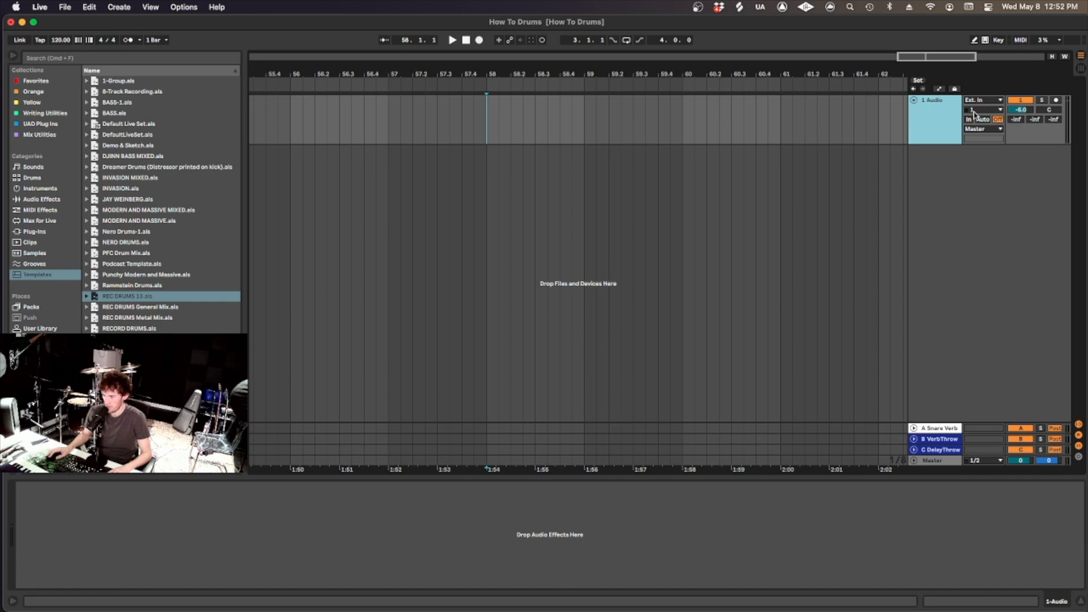
{"action": "left_click", "coordinate": [981, 109]}
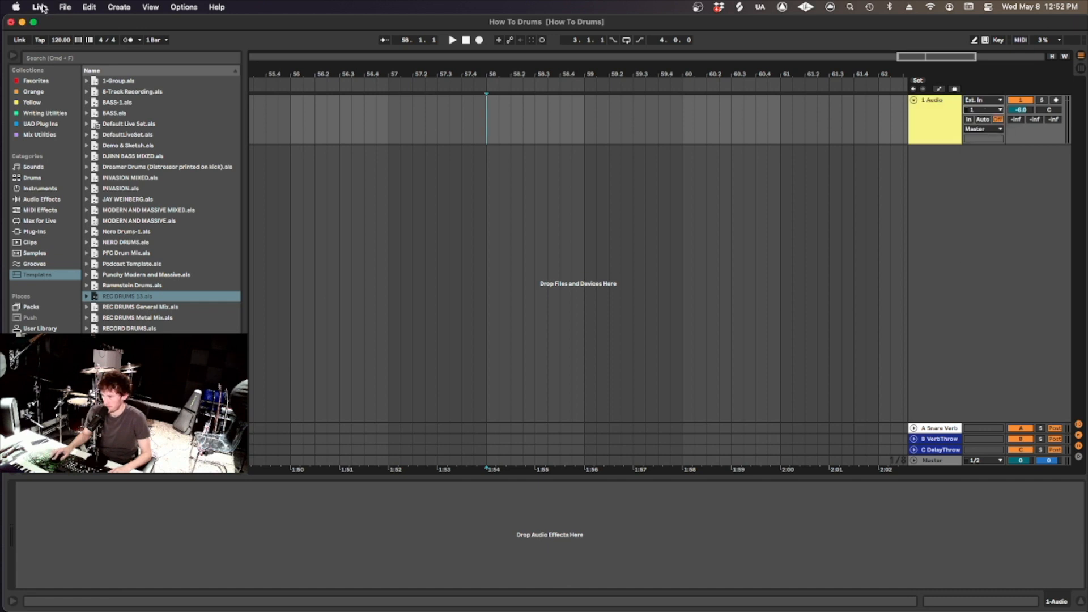
{"action": "left_click", "coordinate": [40, 7]}
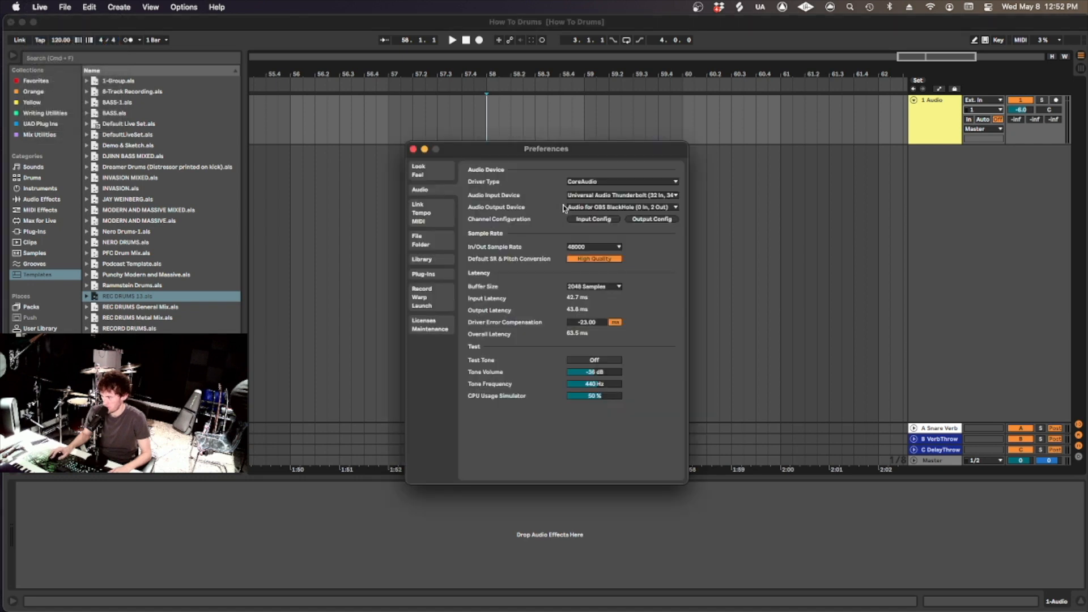
{"action": "left_click", "coordinate": [593, 219]}
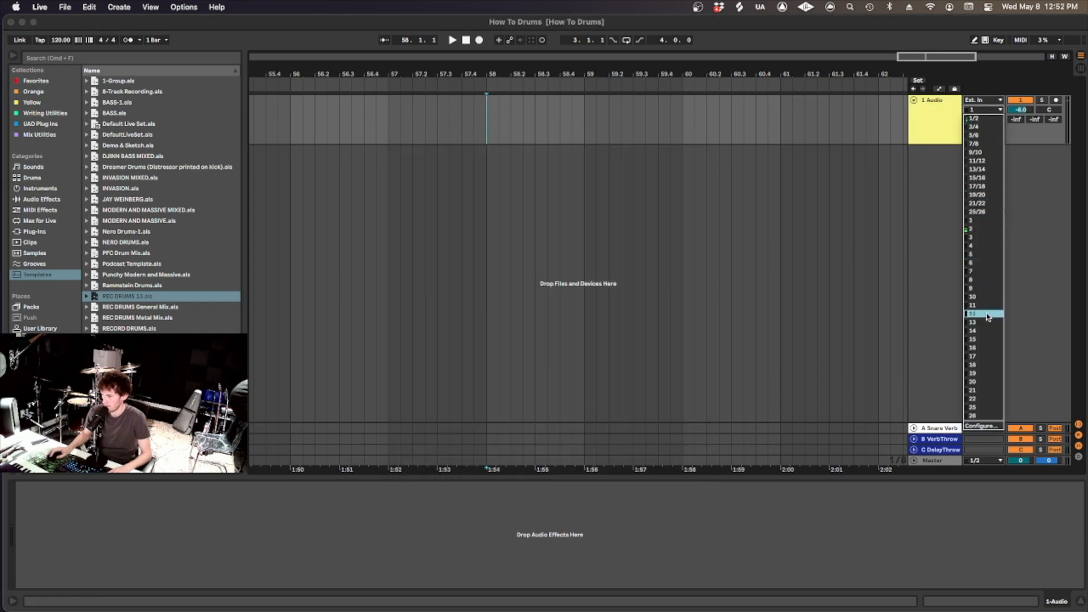
Dismiss the input channel list before loading the REC DRUMS template
{"action": "left_click", "coordinate": [973, 314]}
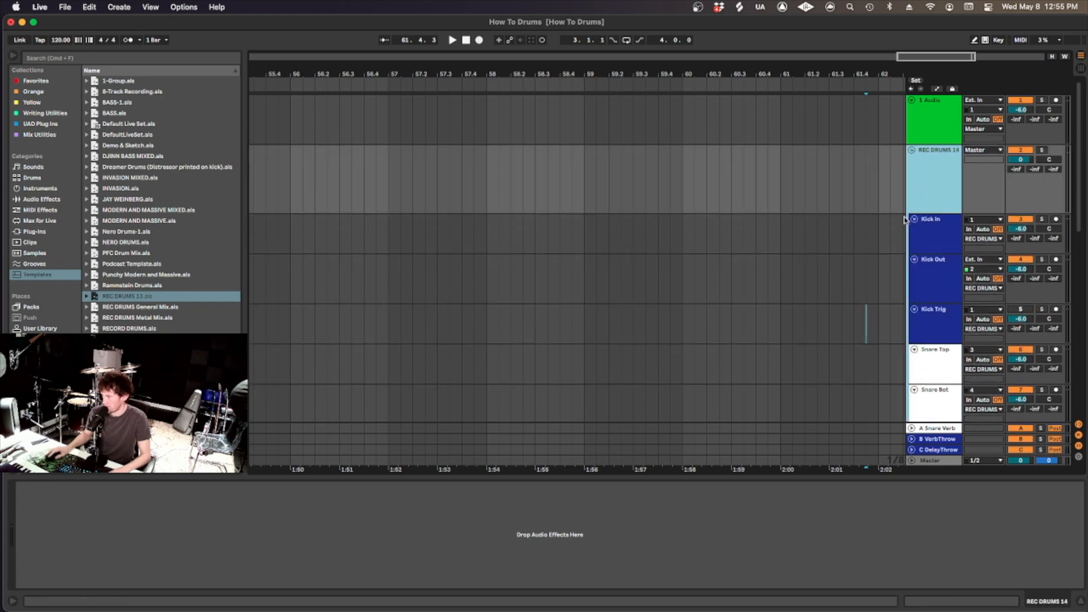
Expand User Library Templates in the browser and select the Snare Top track
{"action": "left_click", "coordinate": [40, 210]}
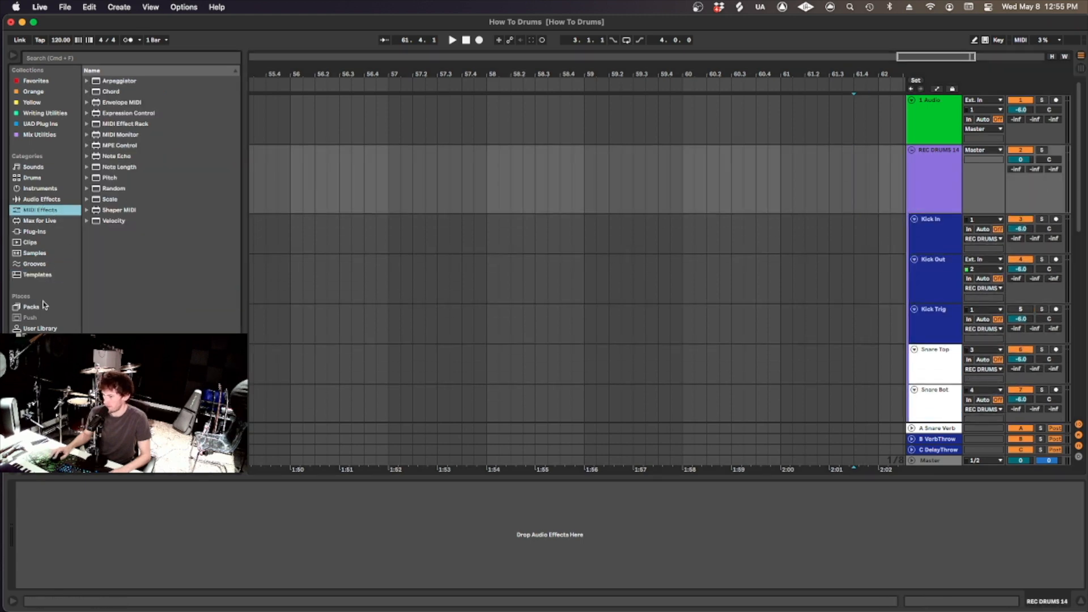
{"action": "left_click", "coordinate": [40, 328]}
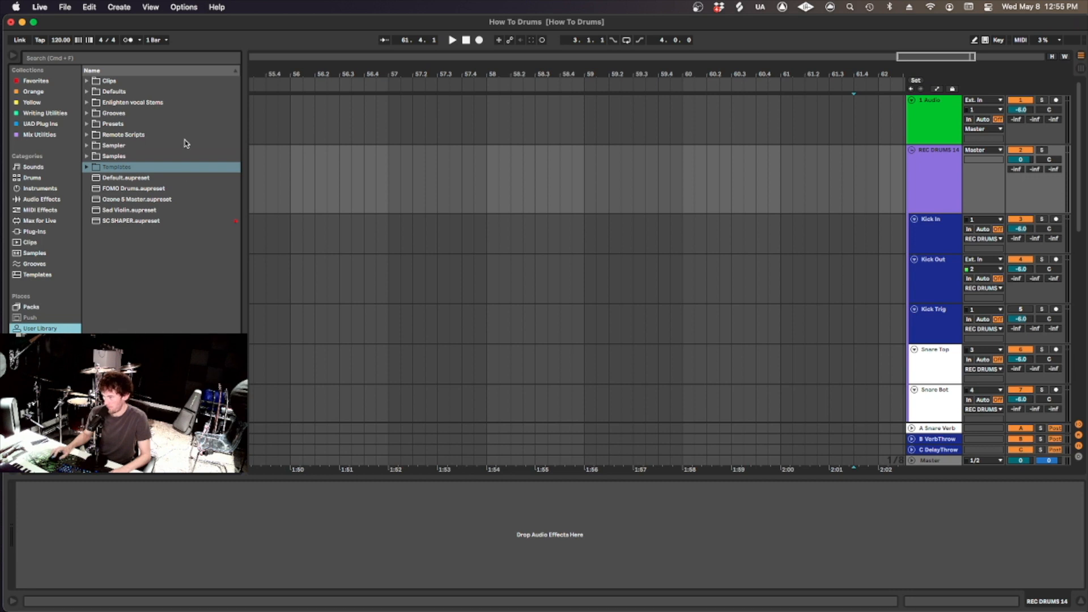
{"action": "left_click", "coordinate": [86, 167]}
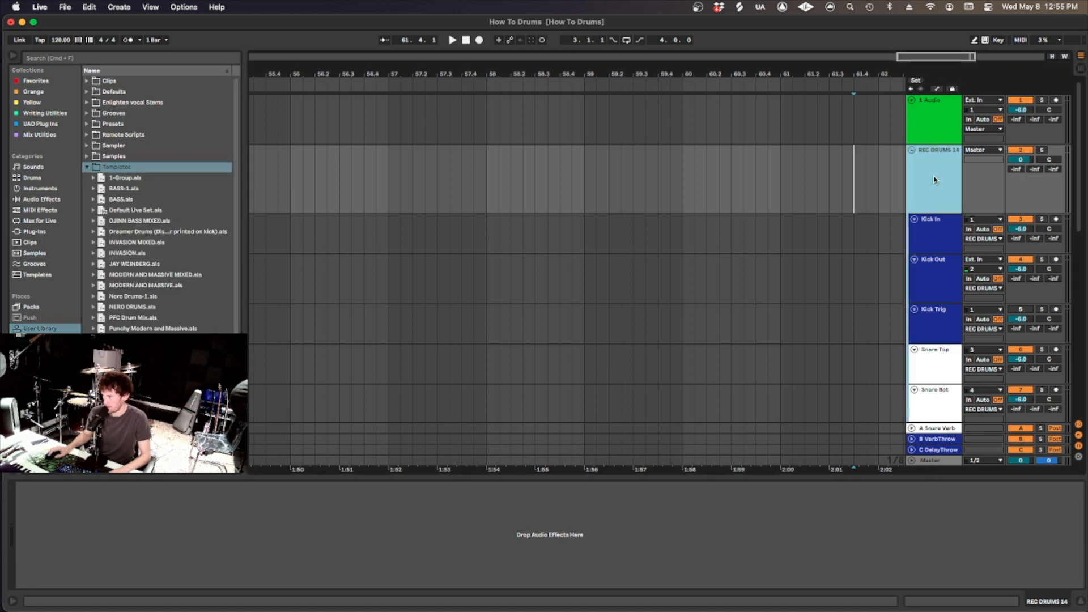
{"action": "scroll", "scroll_direction": "down", "scroll_amount": 3}
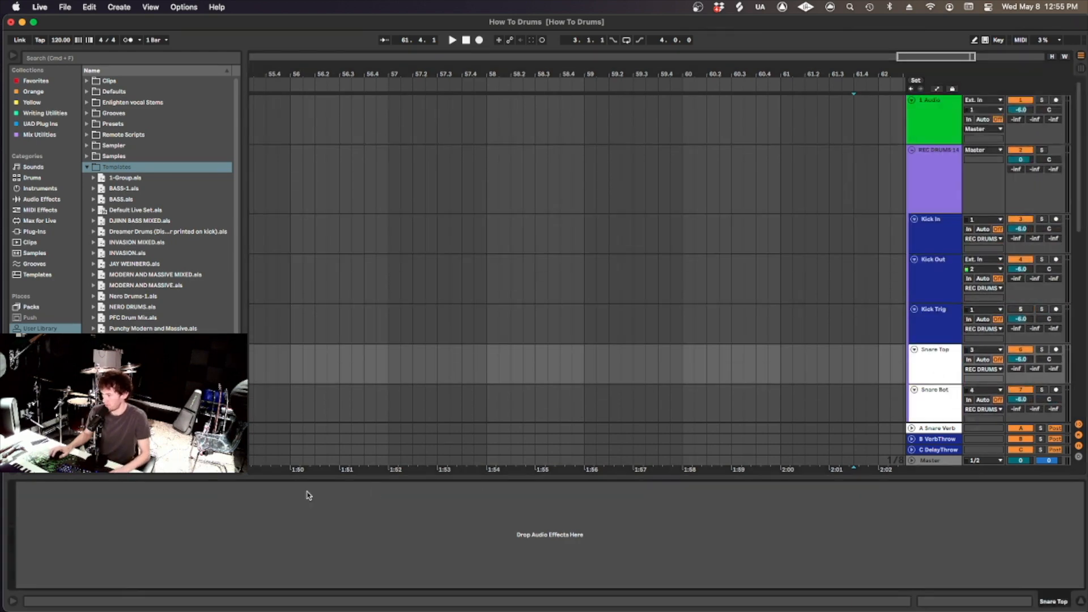
{"action": "left_click", "coordinate": [933, 173]}
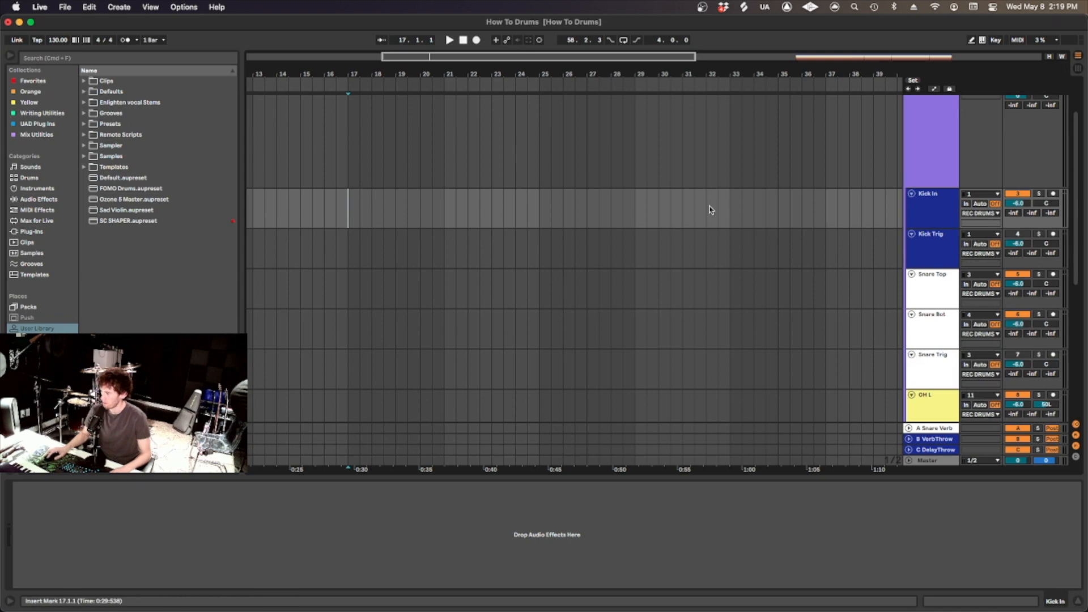
Scroll the arrangement to the recorded kick and snare take around bars 54–57
{"action": "scroll", "scroll_direction": "down", "scroll_amount": 3}
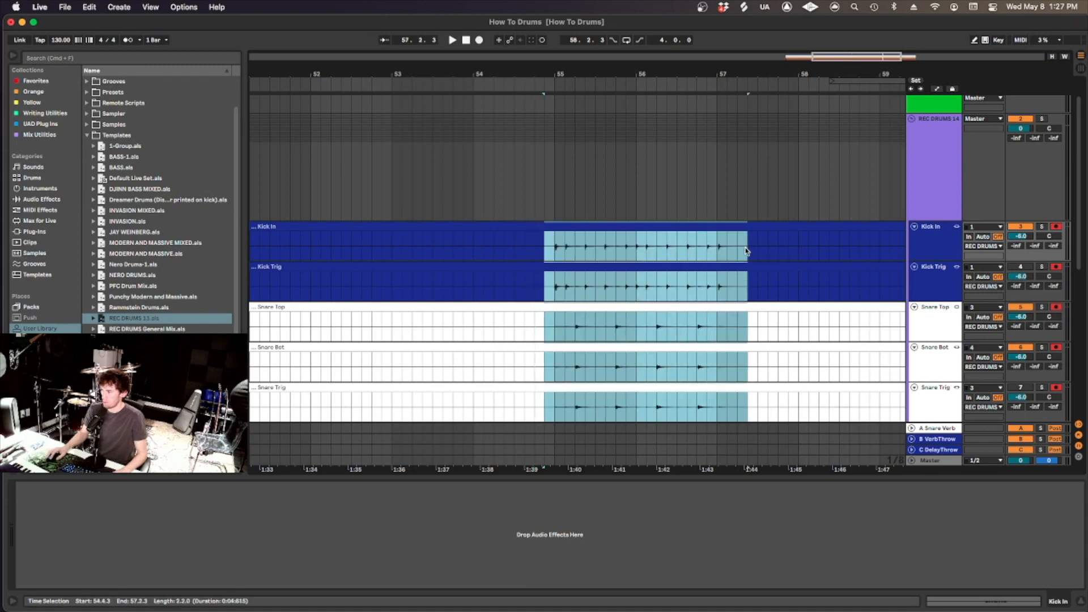
Trim the take clips to two bars (54.4.3–56.4.3) and open their context menu
{"action": "left_click_drag", "start_coordinate": [747, 250], "coordinate": [738, 250]}
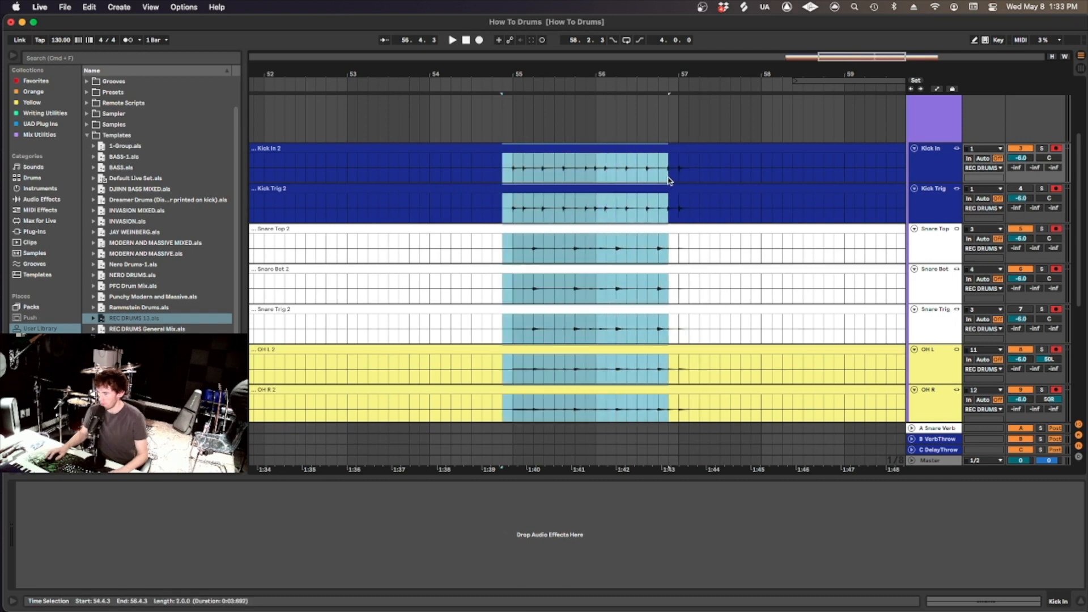
{"action": "right_click", "coordinate": [933, 148]}
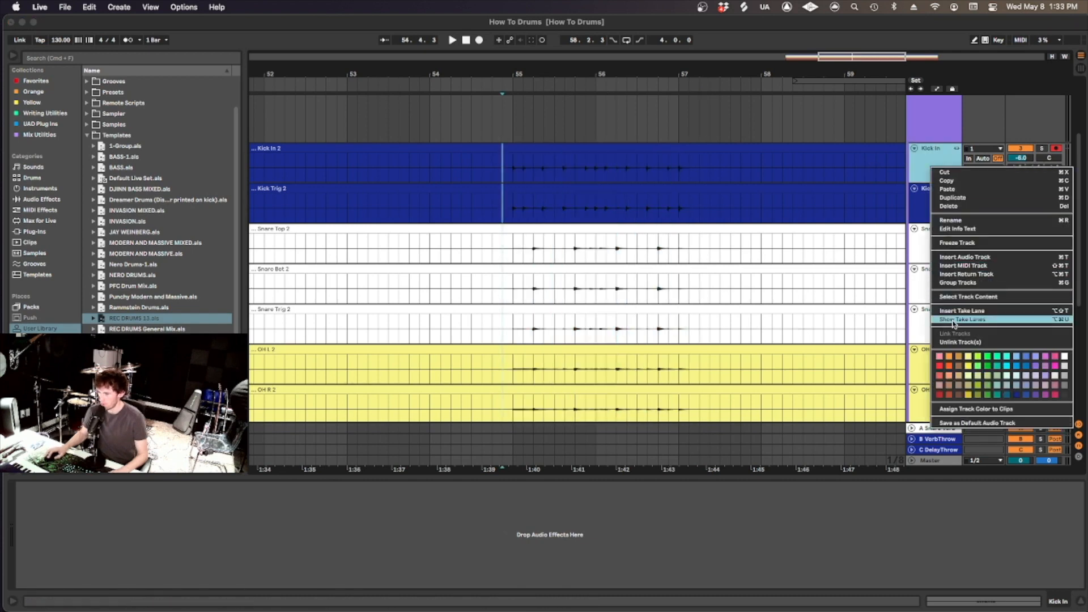
Show Kick In take lanes, pick the Kick In 2 lane, and start playback near bar 55.4
{"action": "left_click", "coordinate": [961, 319]}
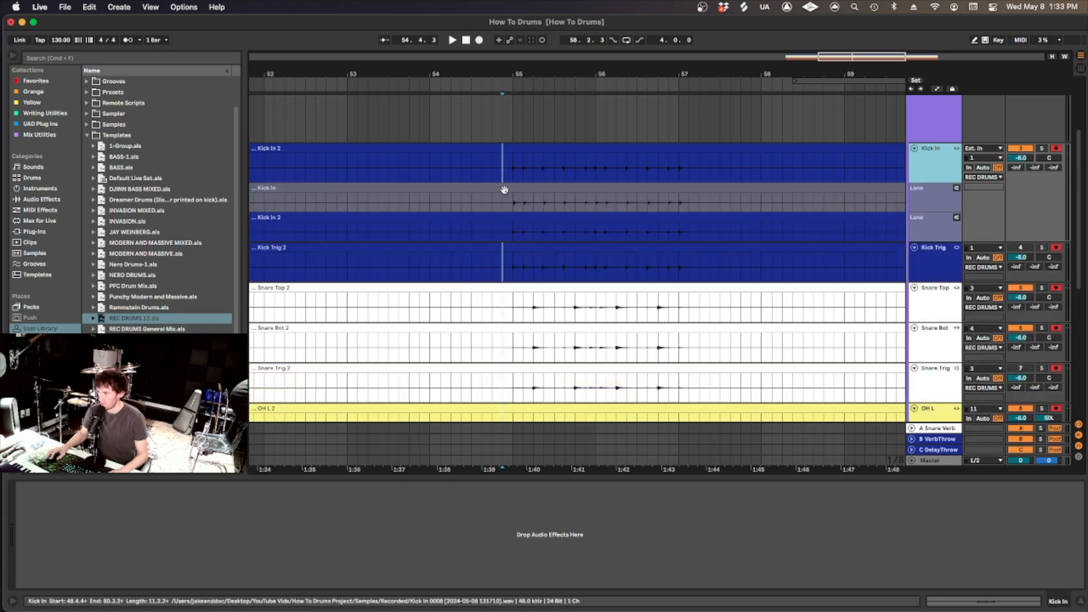
{"action": "left_click", "coordinate": [503, 202]}
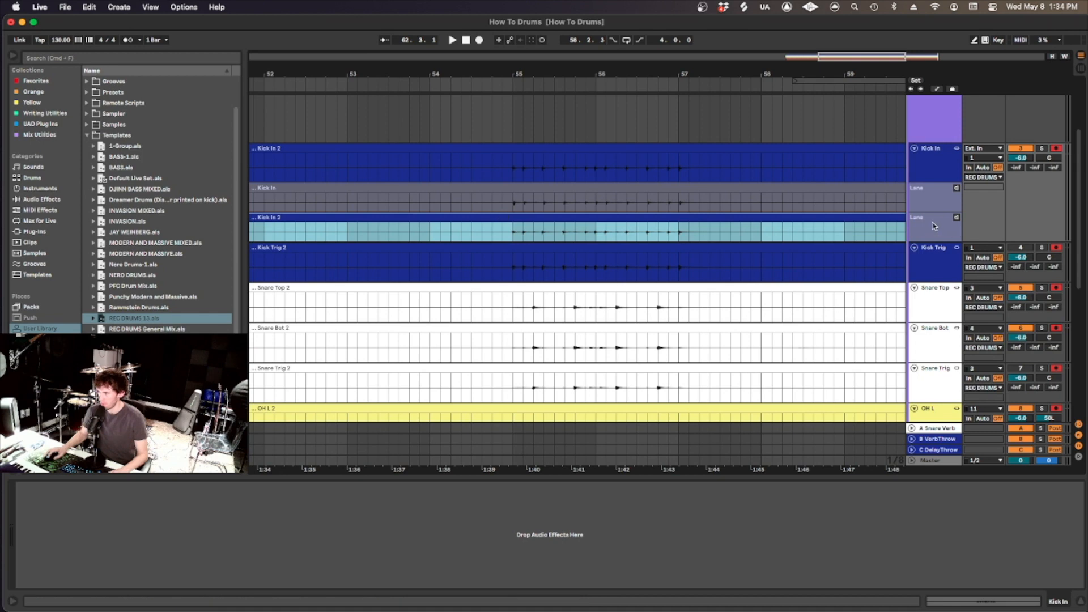
{"action": "left_click", "coordinate": [569, 229]}
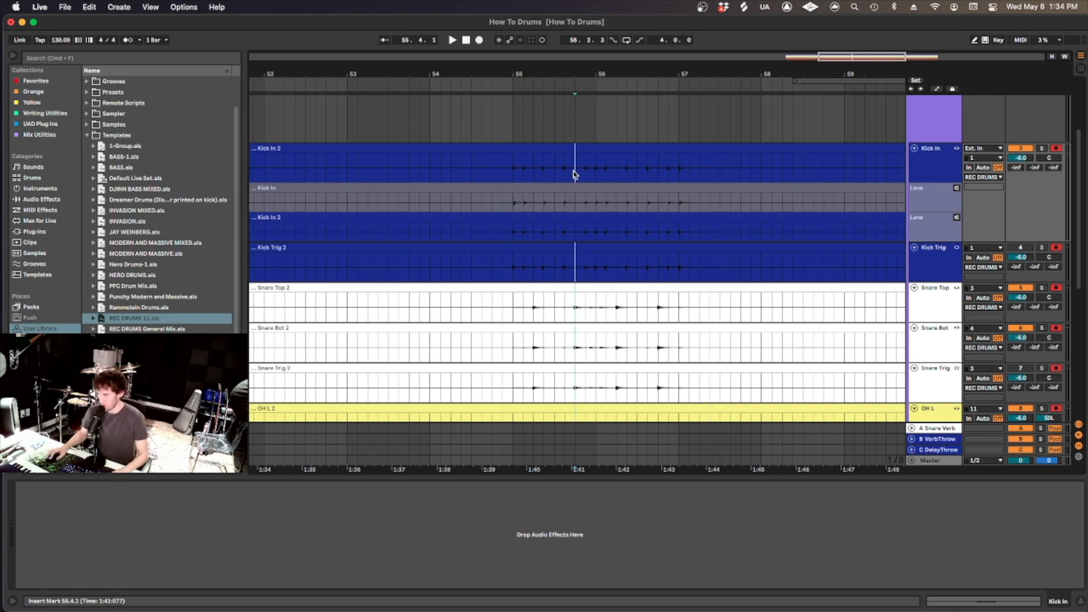
{"action": "left_click", "coordinate": [452, 40]}
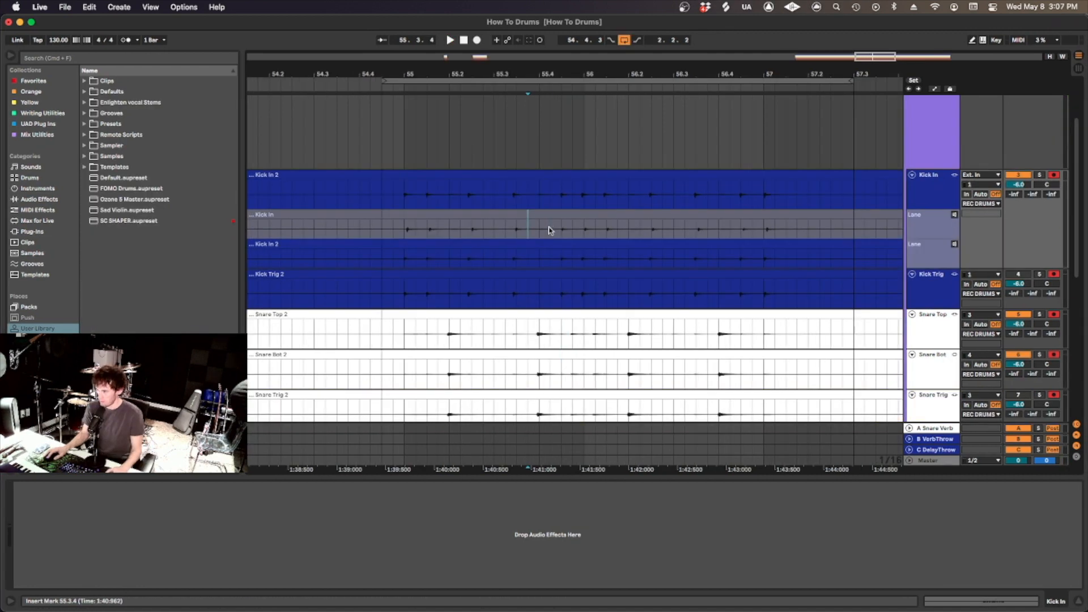
Comp the first kick take before bar 56.2 into the main track
{"action": "left_click_drag", "start_coordinate": [550, 227], "coordinate": [628, 228]}
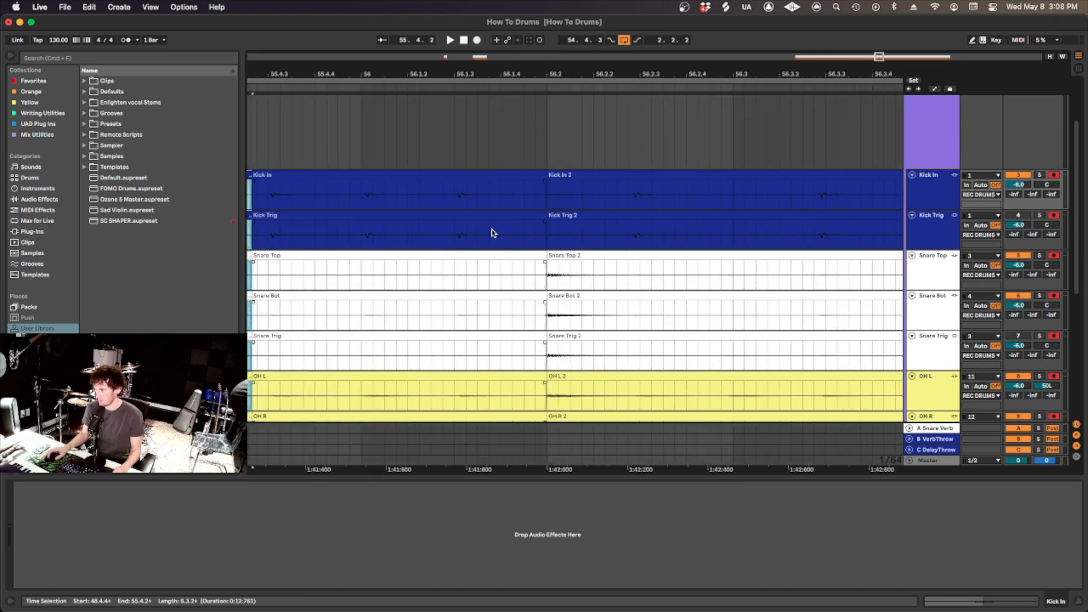
Set the edit point at the bar 57 downbeat to split the drum clips
{"action": "left_click", "coordinate": [396, 174]}
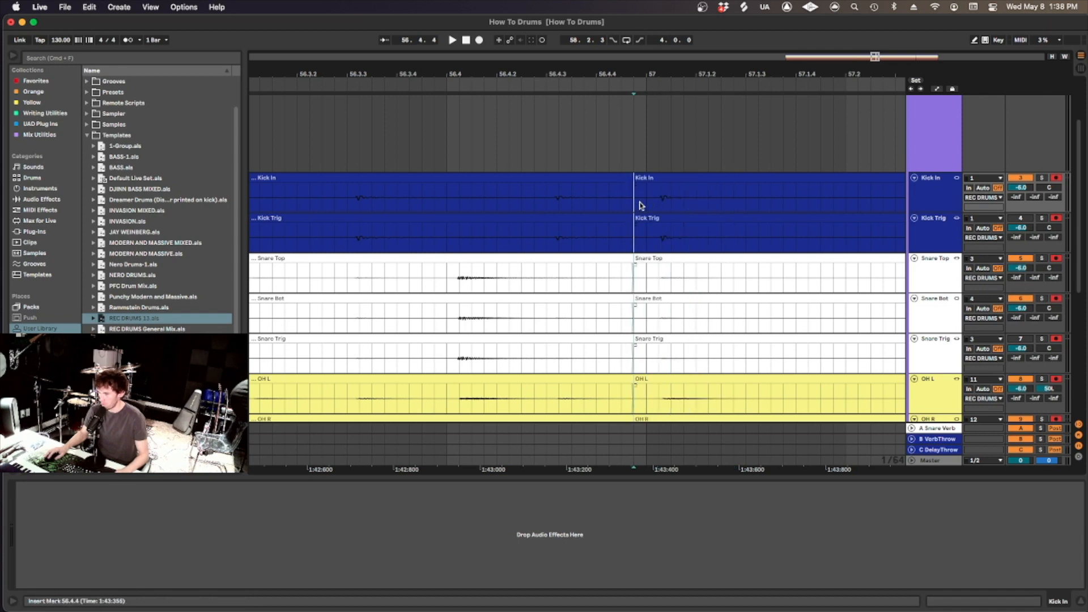
Split a slice from 56.4.2 to 56.4.4 across all drum tracks and select it
{"action": "left_click_drag", "start_coordinate": [633, 194], "coordinate": [902, 403]}
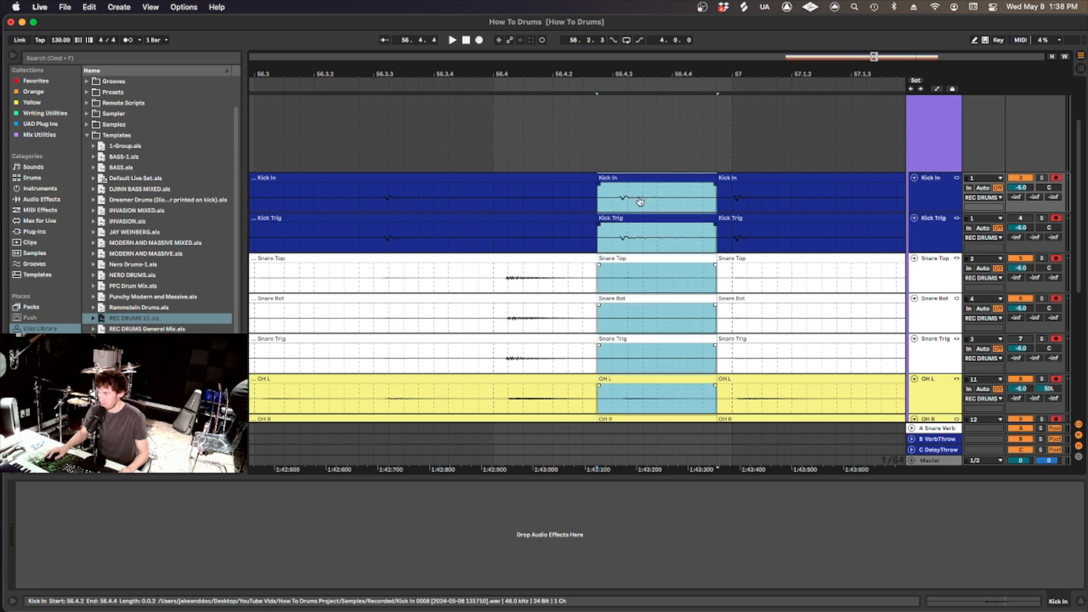
{"action": "left_click", "coordinate": [478, 202]}
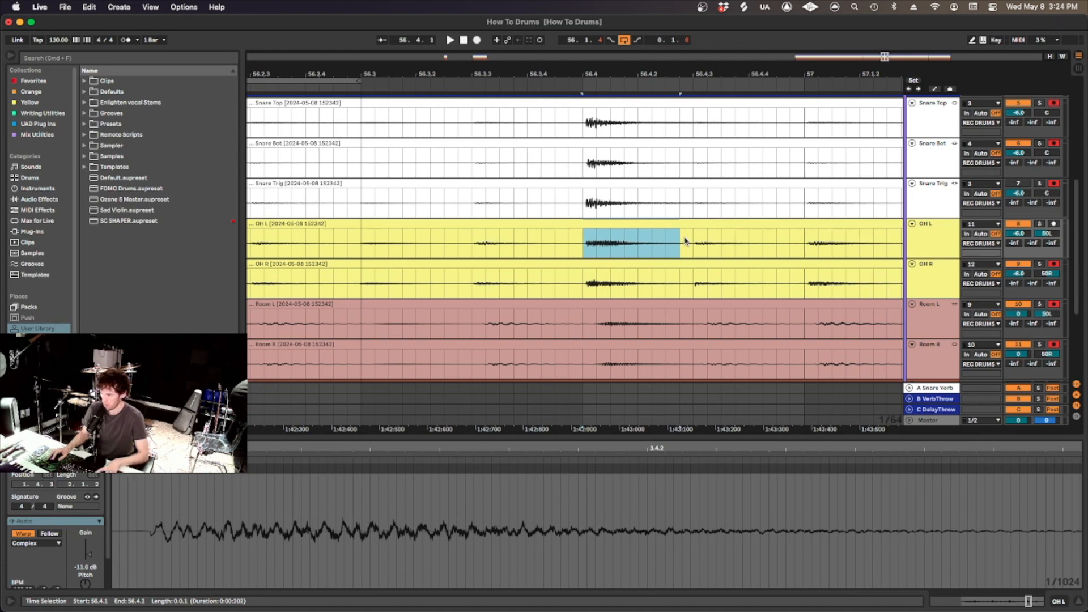
Select the OH L and OH R overhead clips together
{"action": "left_click", "coordinate": [450, 40]}
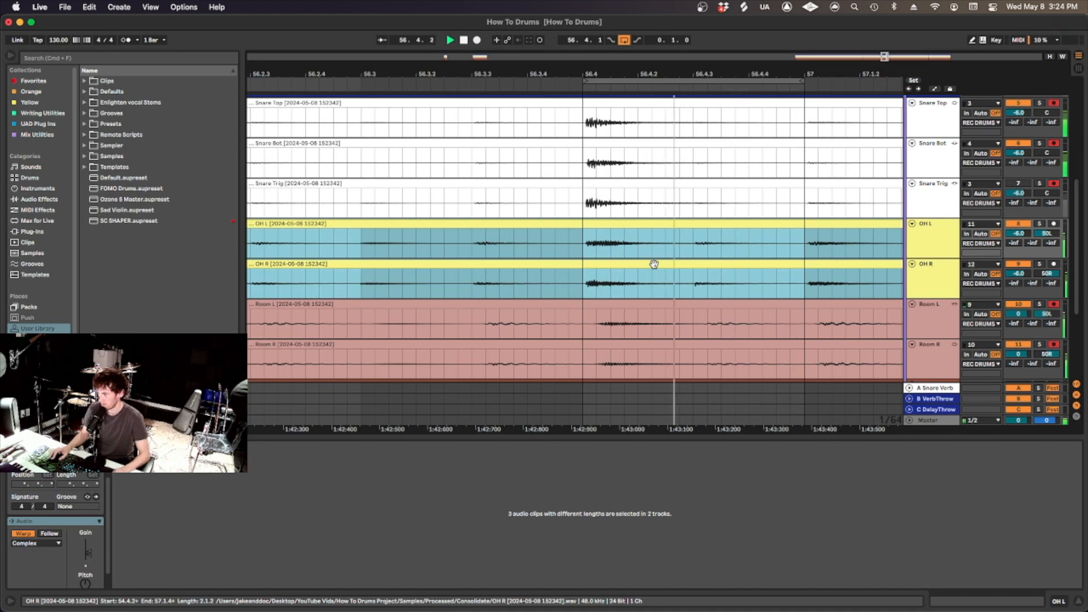
{"action": "left_click", "coordinate": [463, 40]}
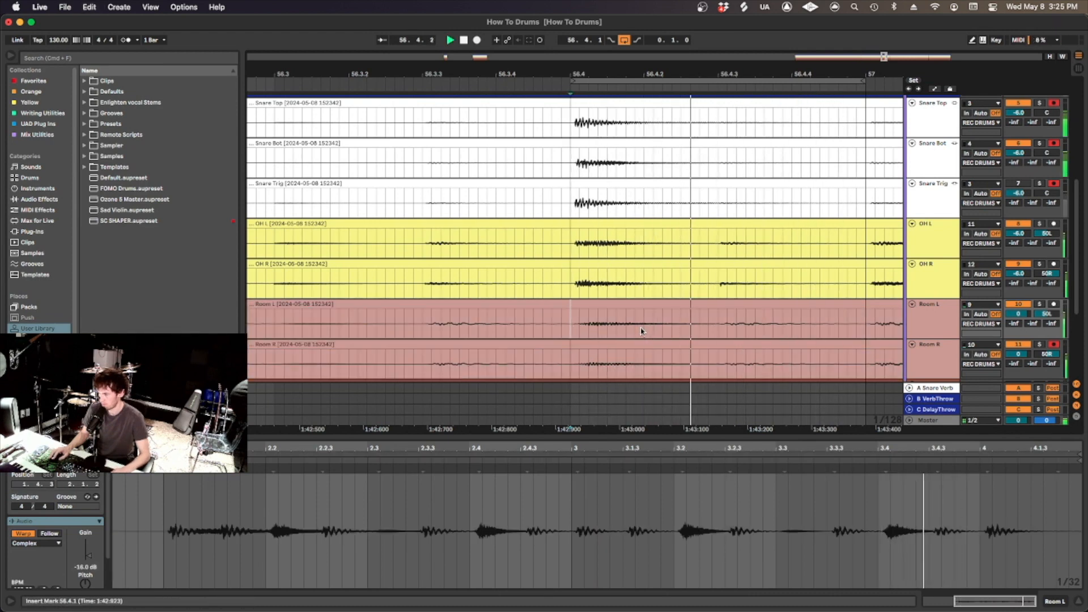
Select the one-beat span 56.4.1 to 57.1.1 over Room L's snare hit
{"action": "left_click_drag", "start_coordinate": [606, 321], "coordinate": [754, 321]}
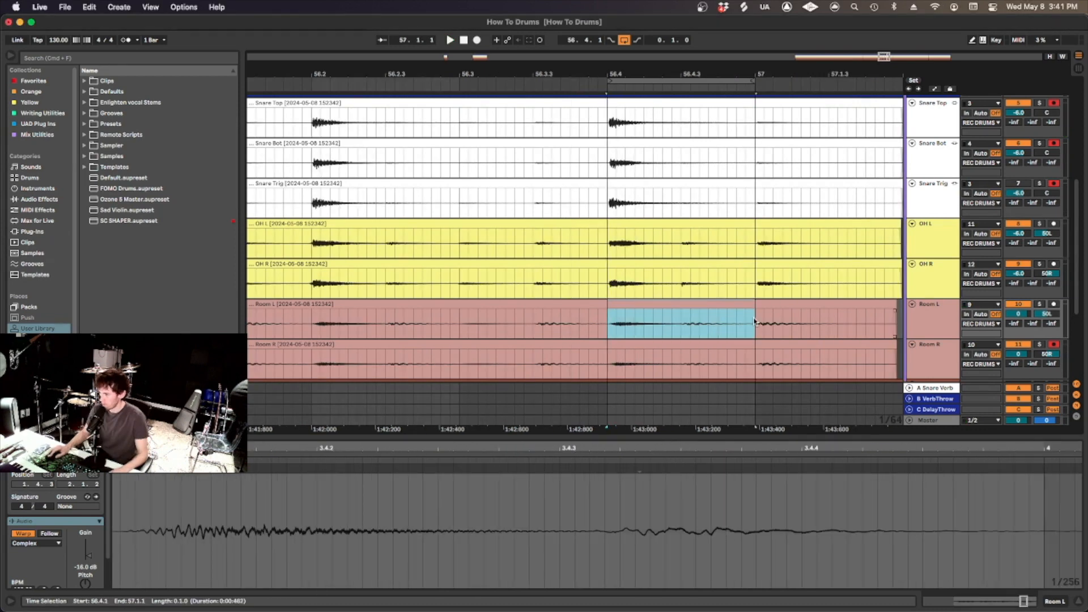